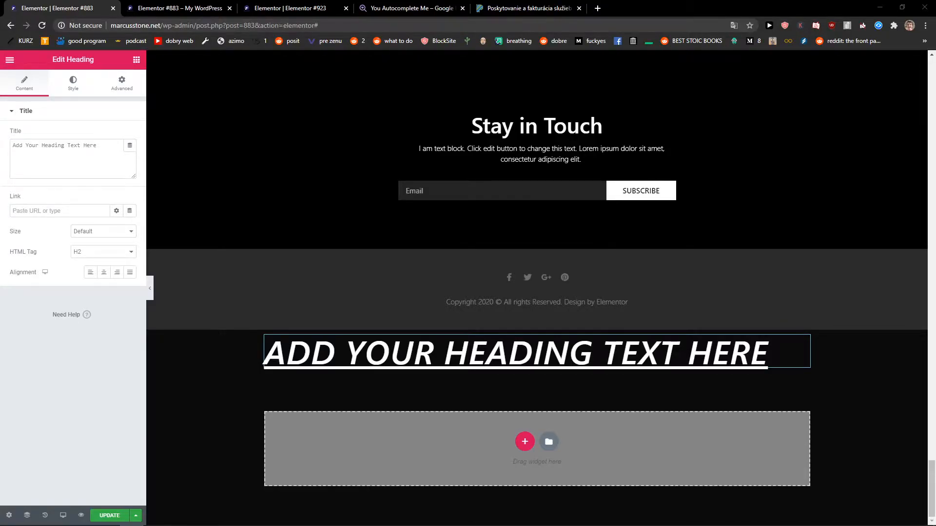
- Show the heading widget's Style settings with colour, typography, shadow and blend mode options
scroll("down", 3)
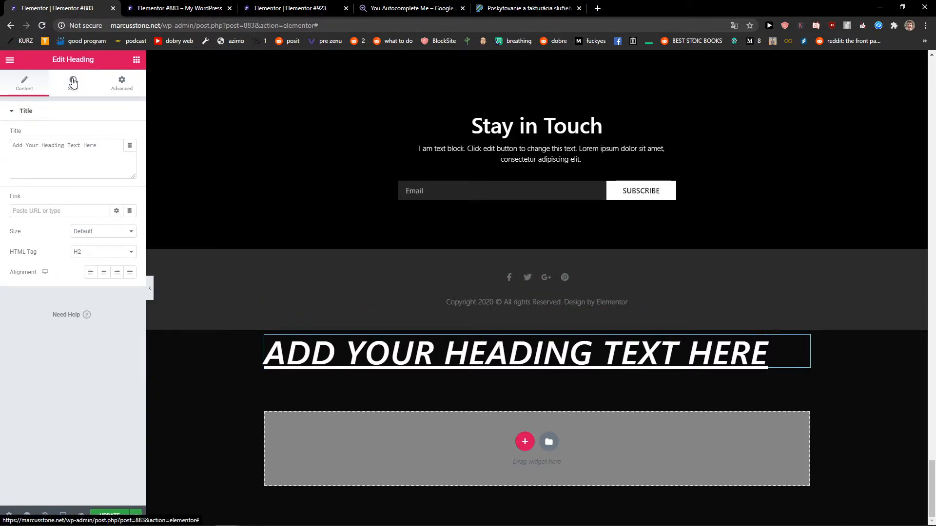
left_click(73, 84)
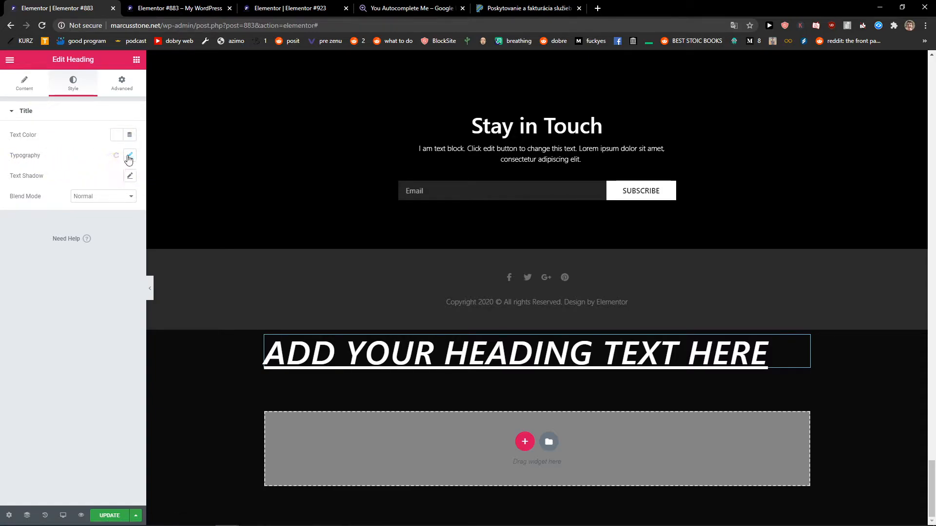
- Set the heading's typography decoration from underline to Default, then to Line Through
left_click(129, 156)
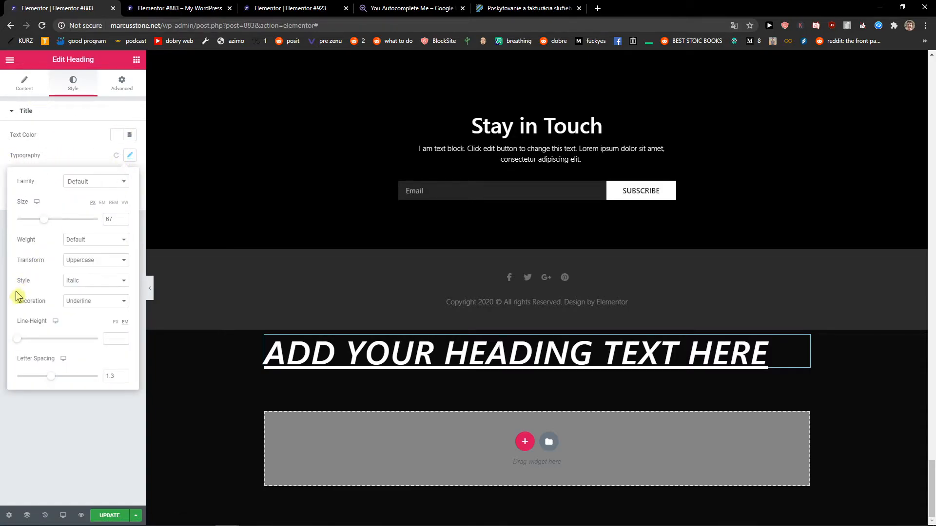
left_click(96, 301)
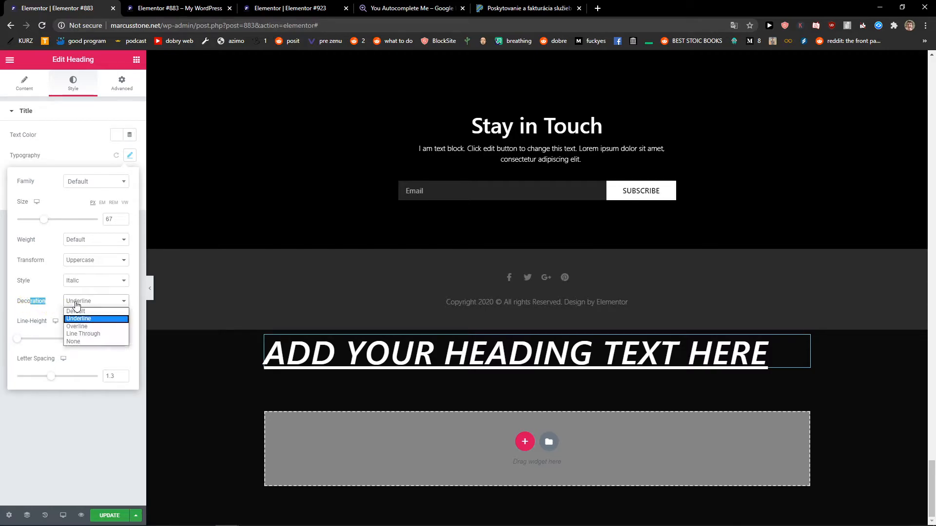
left_click(75, 311)
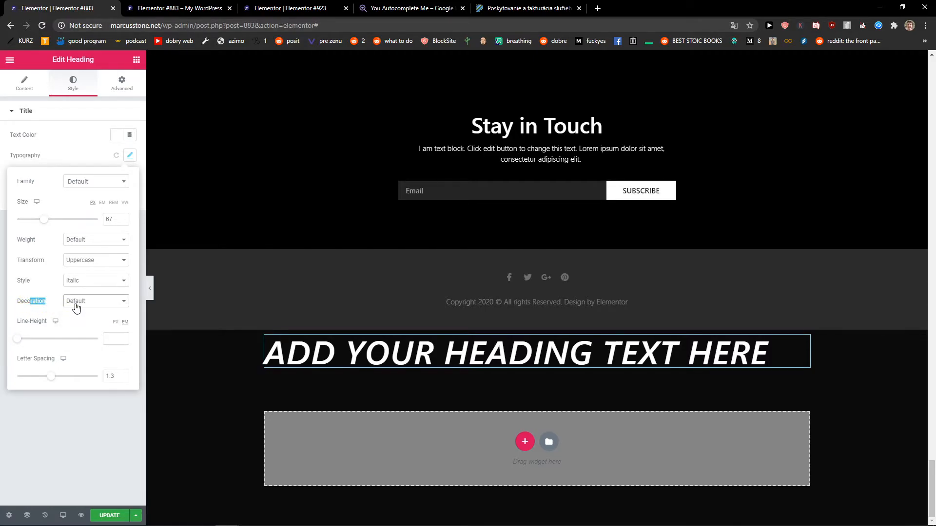
left_click(95, 301)
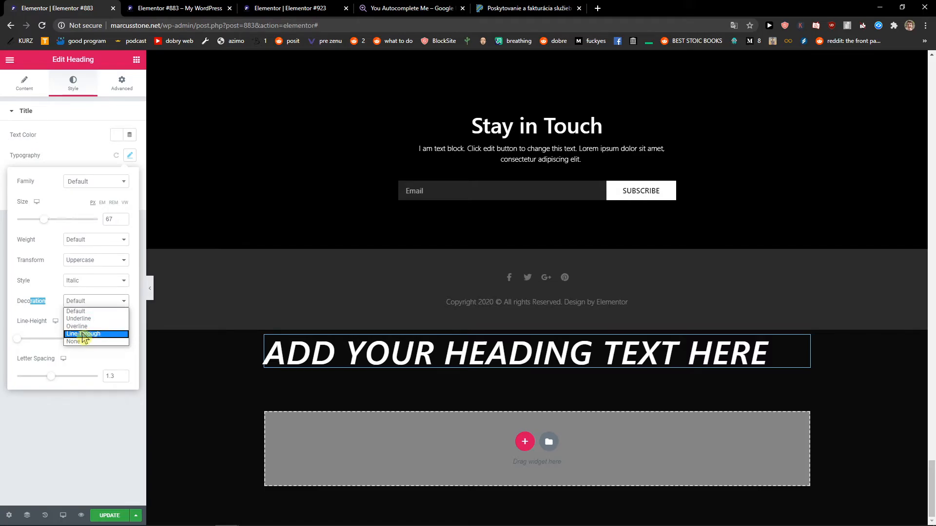
left_click(83, 334)
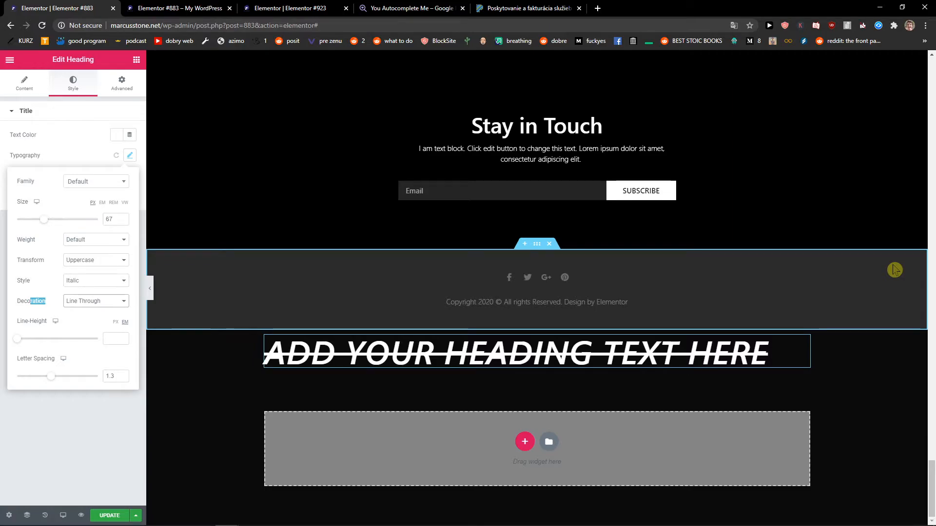
mouse_move(115, 347)
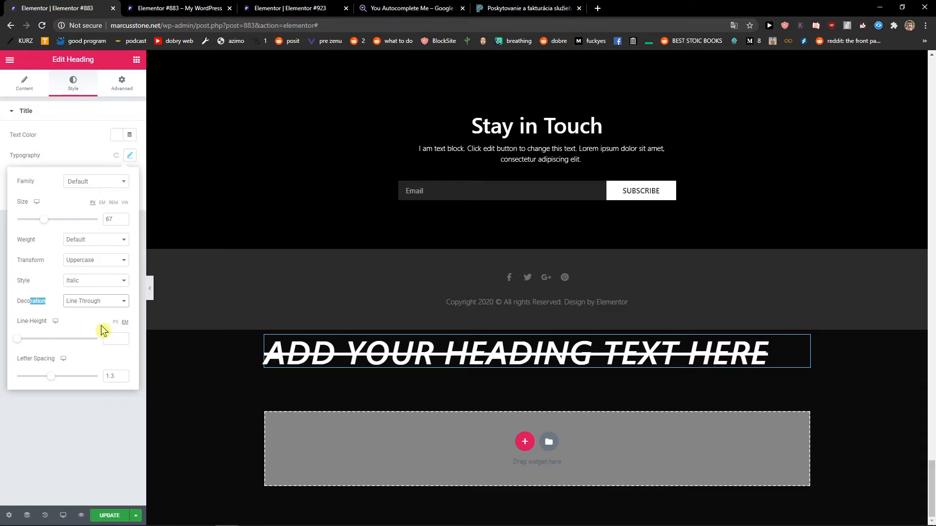
mouse_move(100, 331)
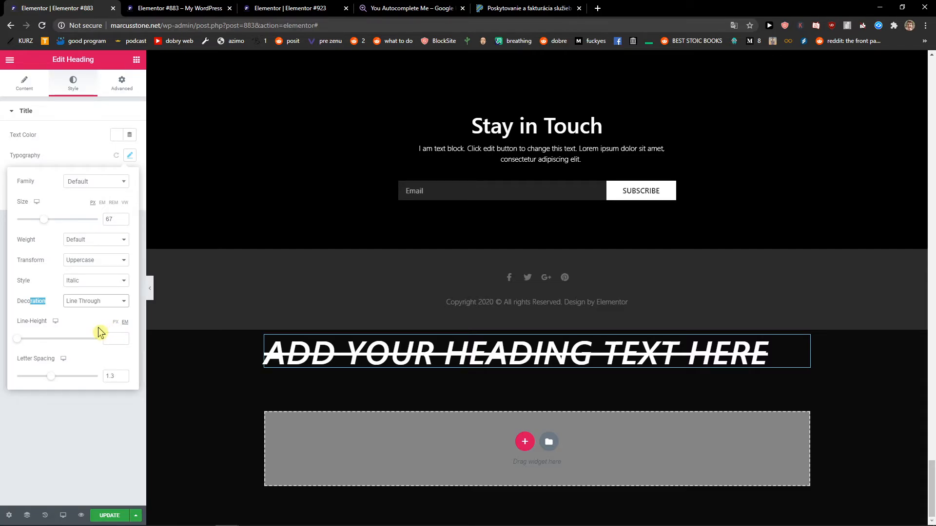
mouse_move(96, 334)
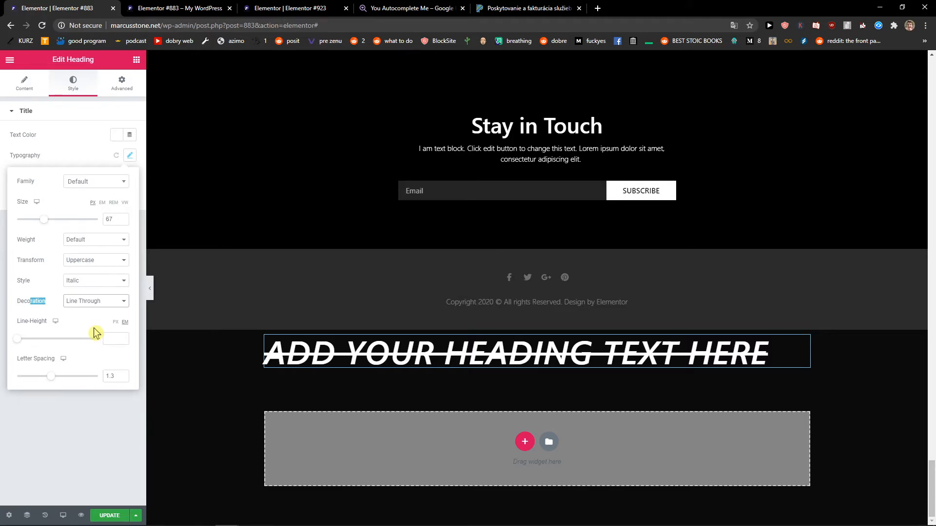